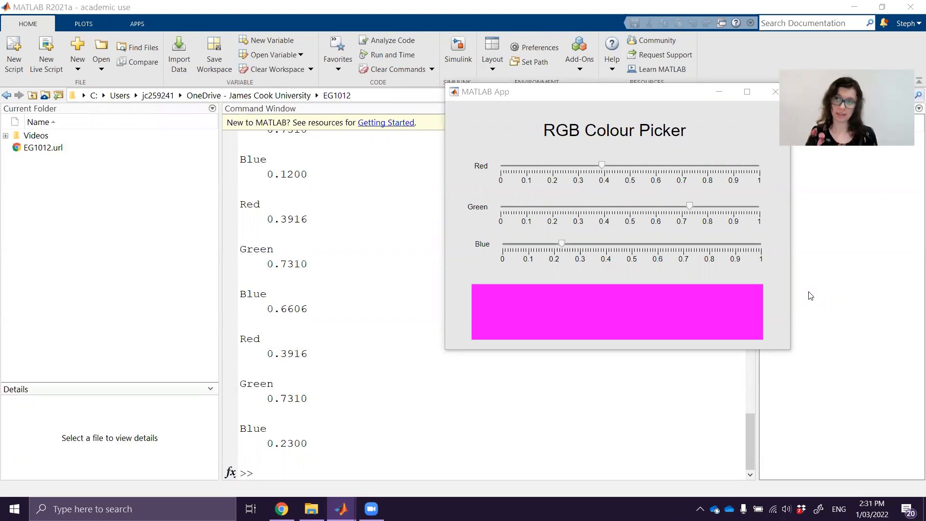
{"action": "mouse_move", "coordinate": [810, 305]}
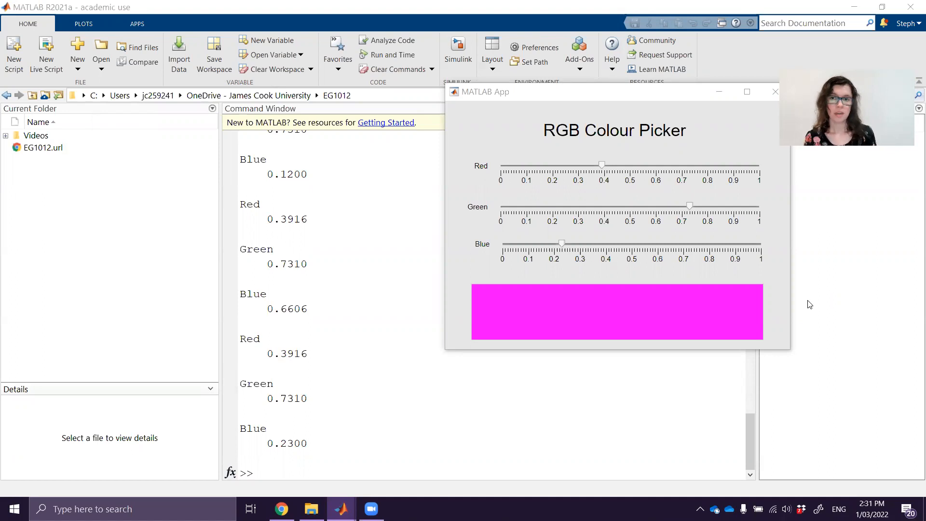
{"action": "mouse_move", "coordinate": [827, 200]}
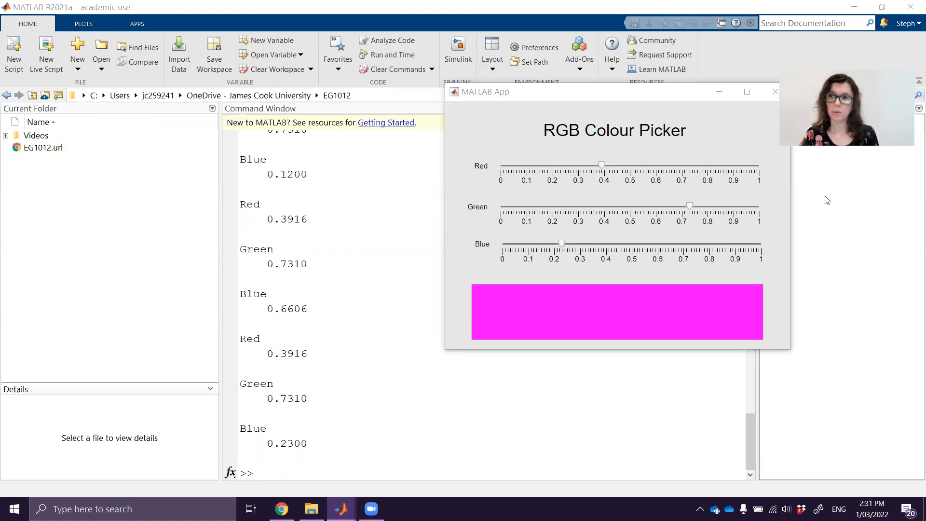
Drag the sliders to red 0.24, green 0.50 and blue 0.68 in the running picker.
{"action": "left_click_drag", "start_coordinate": [602, 164], "coordinate": [562, 164]}
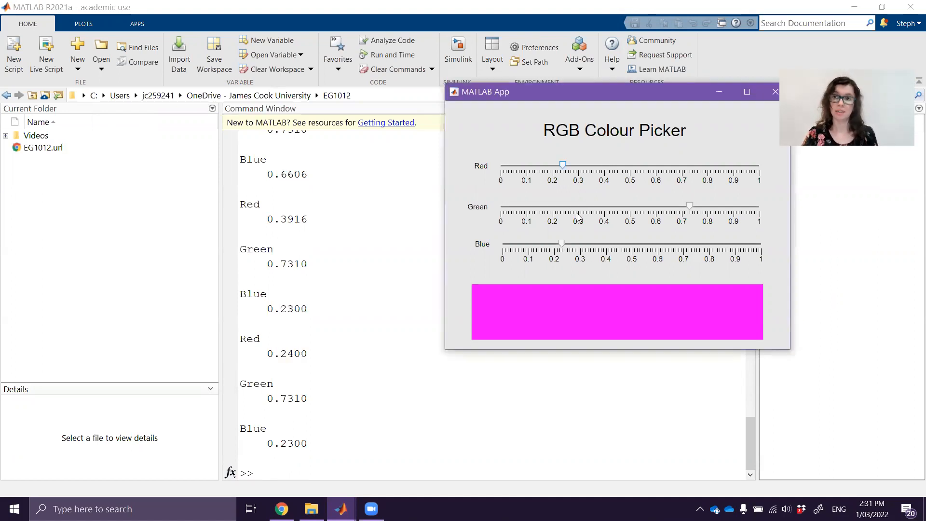
{"action": "left_click_drag", "start_coordinate": [689, 205], "coordinate": [634, 205]}
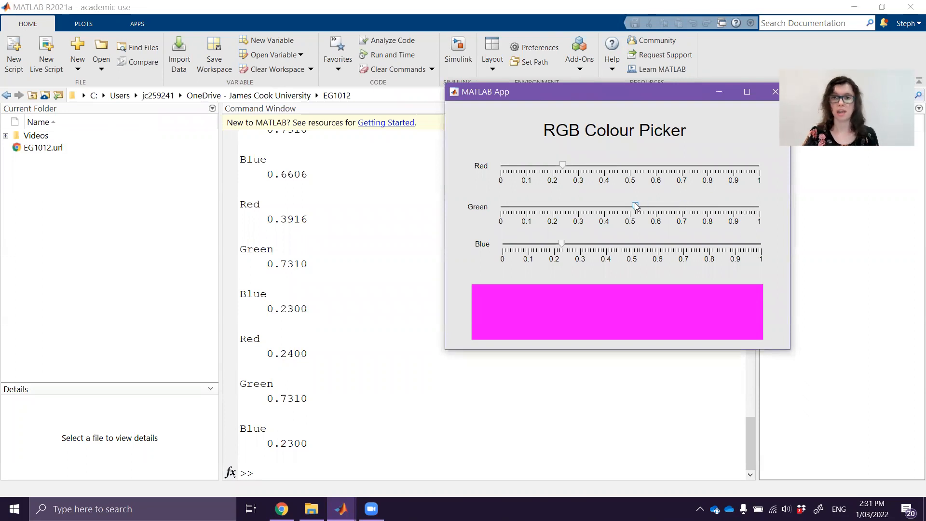
{"action": "left_click_drag", "start_coordinate": [561, 242], "coordinate": [677, 243]}
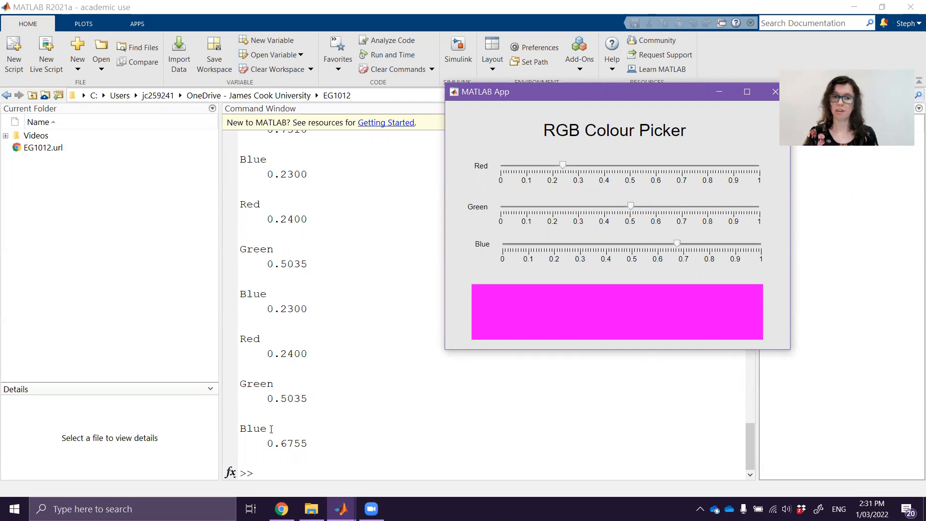
{"action": "mouse_move", "coordinate": [231, 352]}
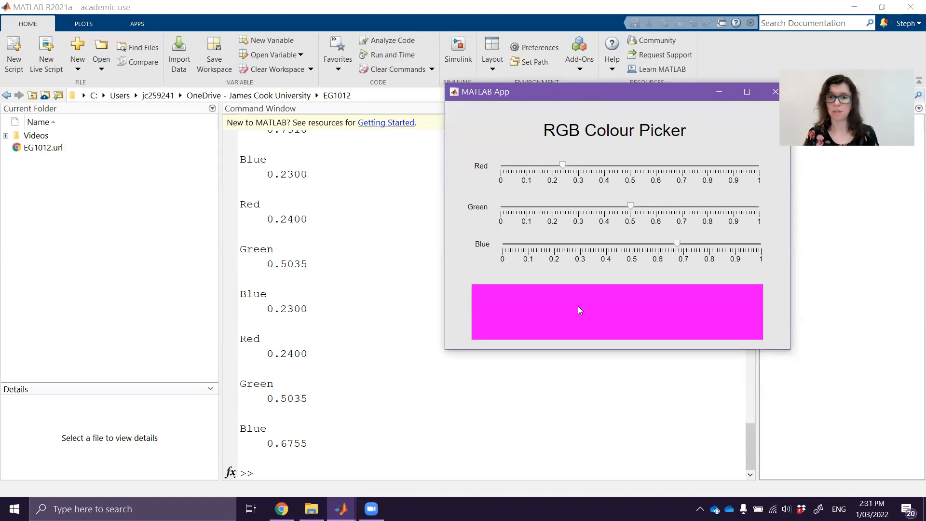
{"action": "mouse_move", "coordinate": [561, 383]}
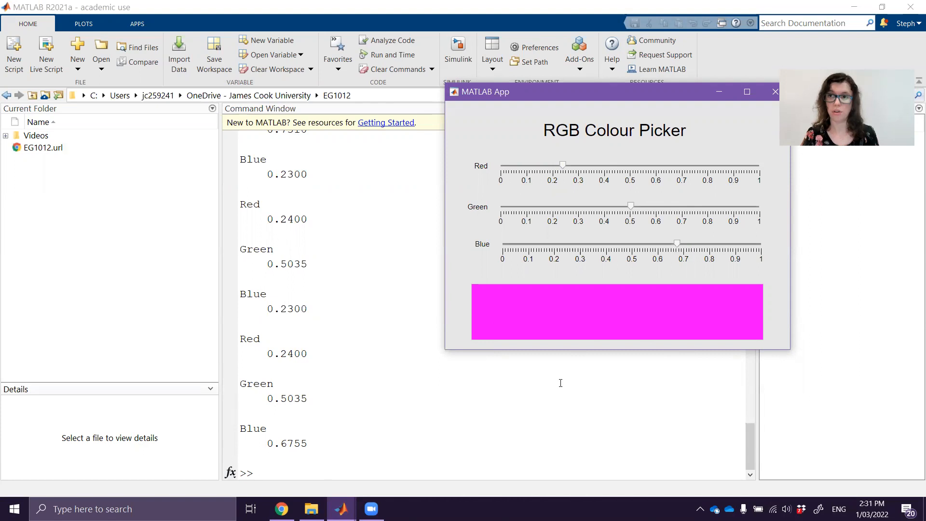
{"action": "mouse_move", "coordinate": [572, 388]}
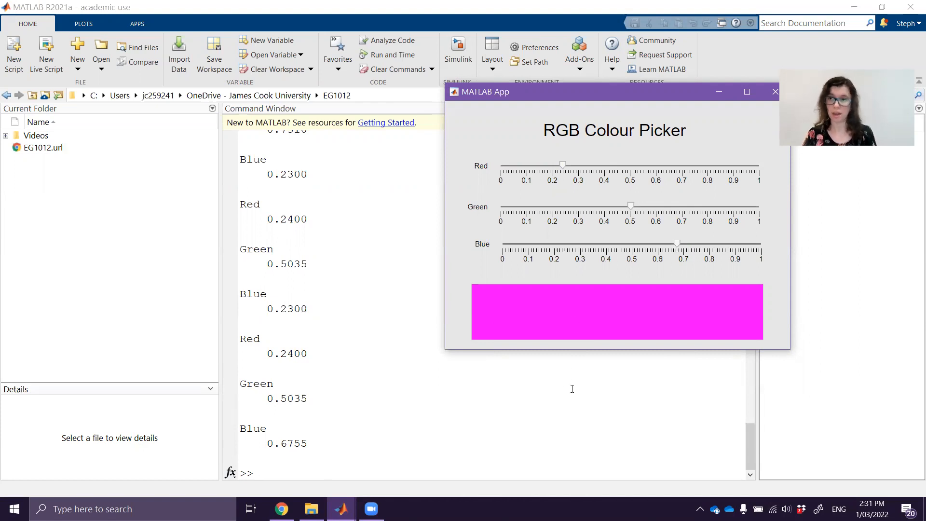
{"action": "mouse_move", "coordinate": [349, 500]}
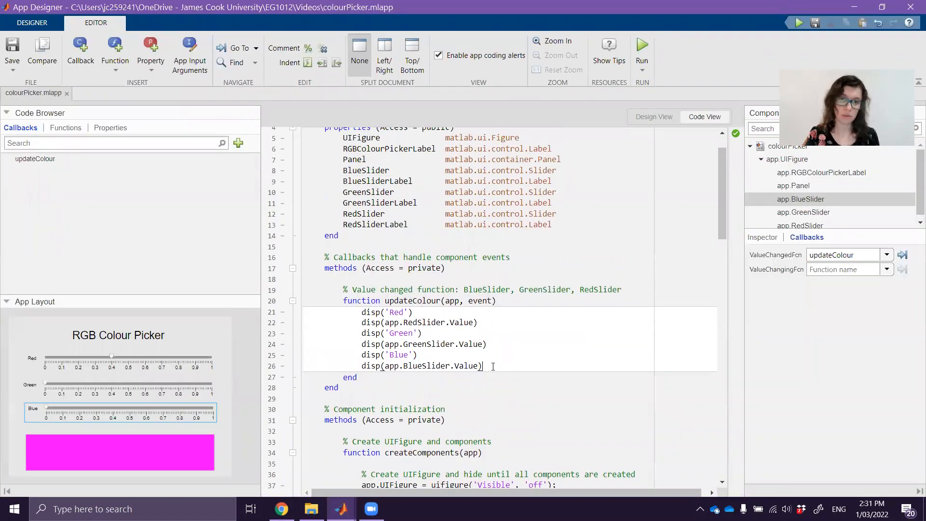
Add red = app.RedSlider.Value; plus matching green and blue lines to updateColour.
{"action": "key", "text": "Enter"}
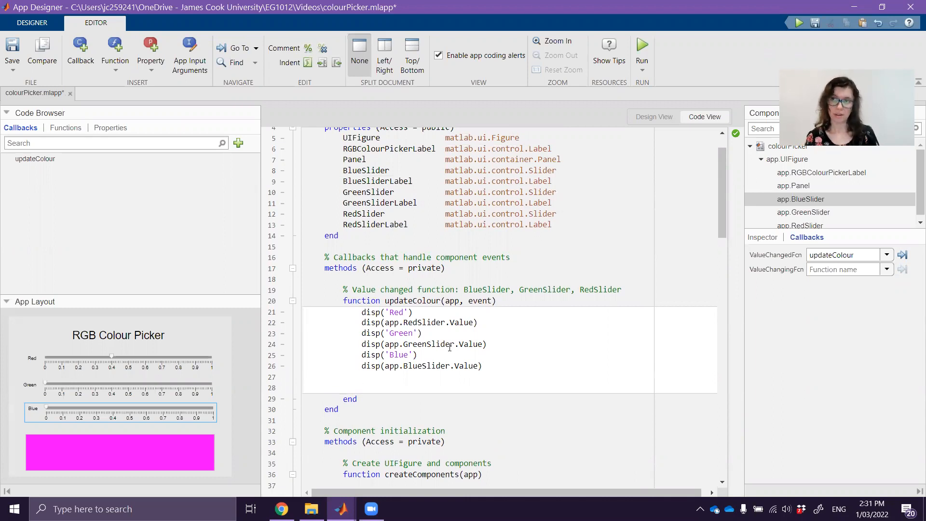
{"action": "type", "text": "red"}
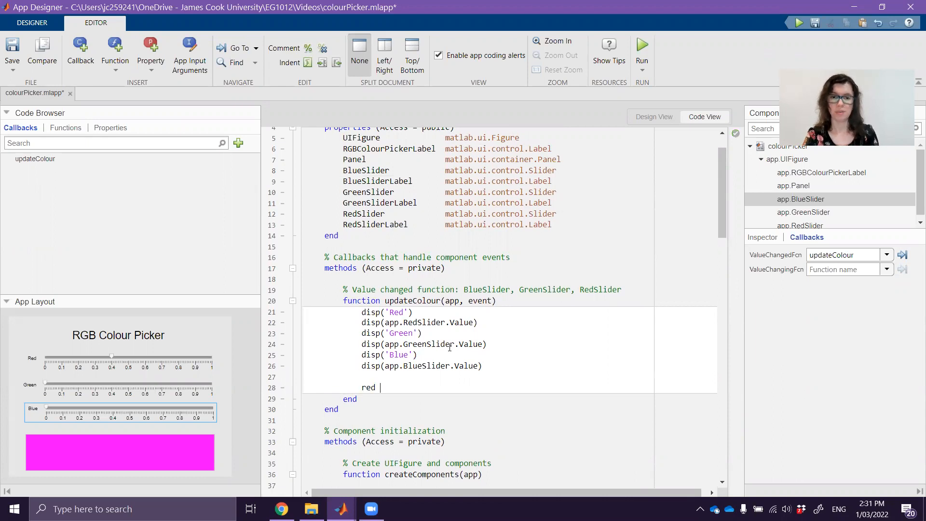
{"action": "type", "text": "= app."}
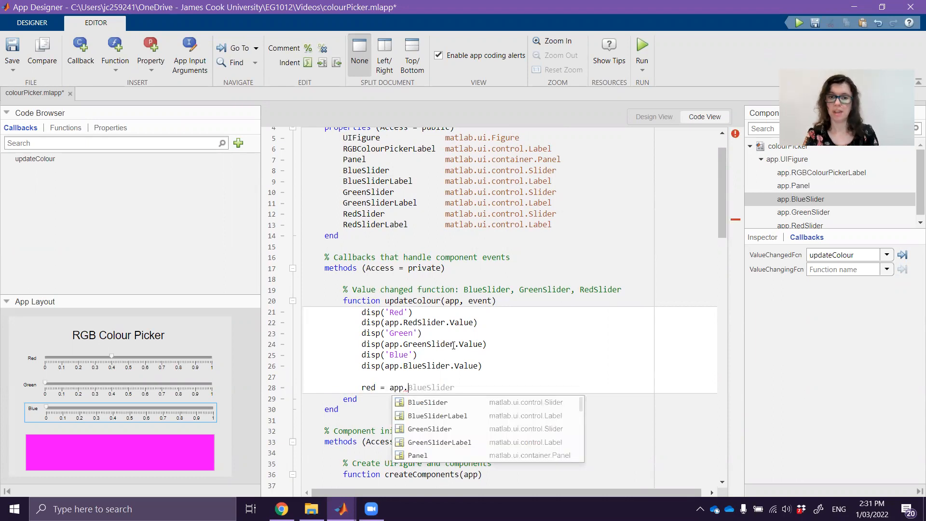
{"action": "type", "text": "RedSlider."}
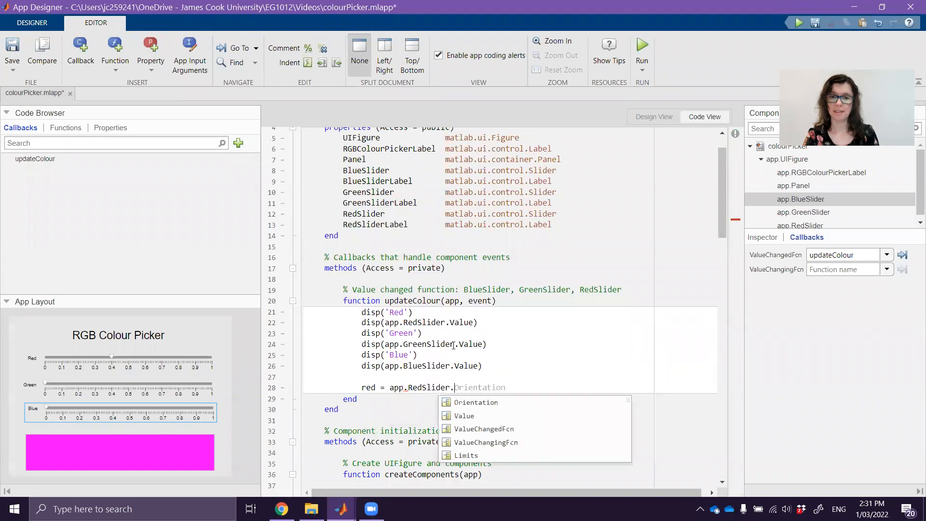
{"action": "type", "text": "Value"}
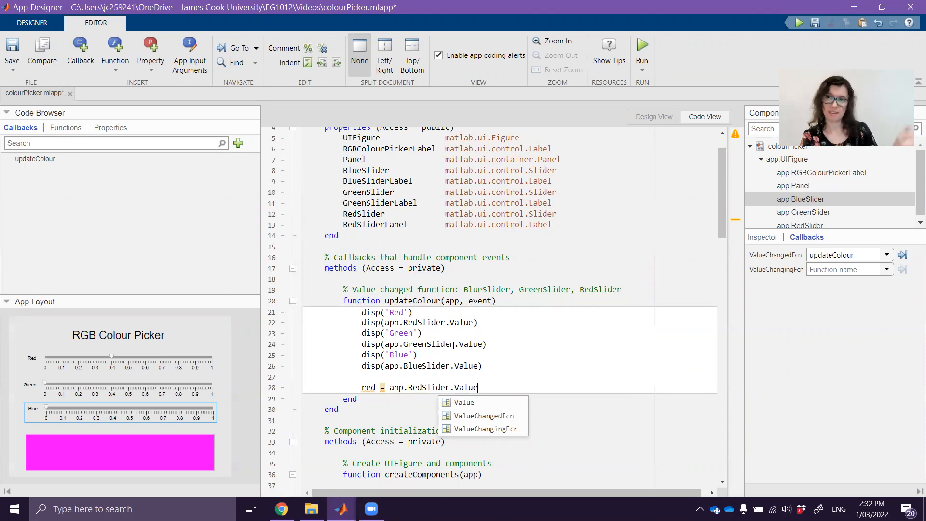
{"action": "type", "text": ";"}
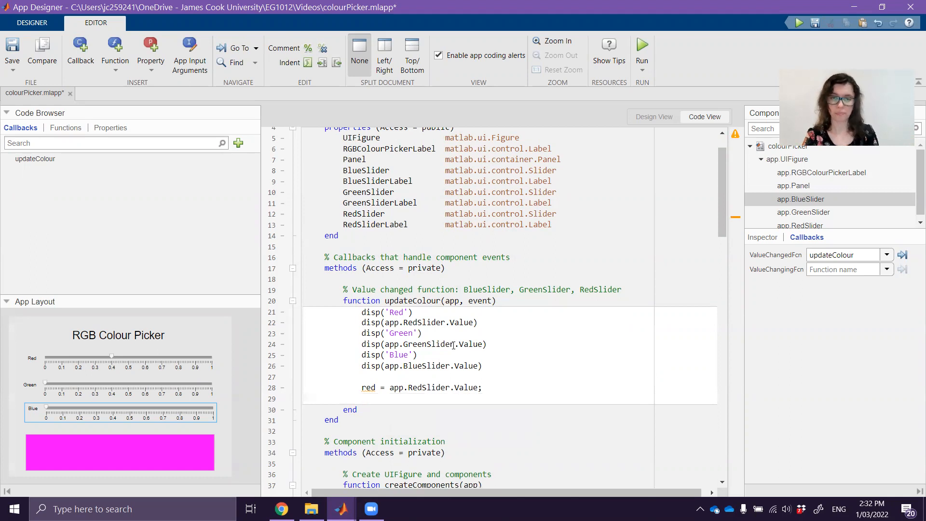
{"action": "type", "text": "green = app."}
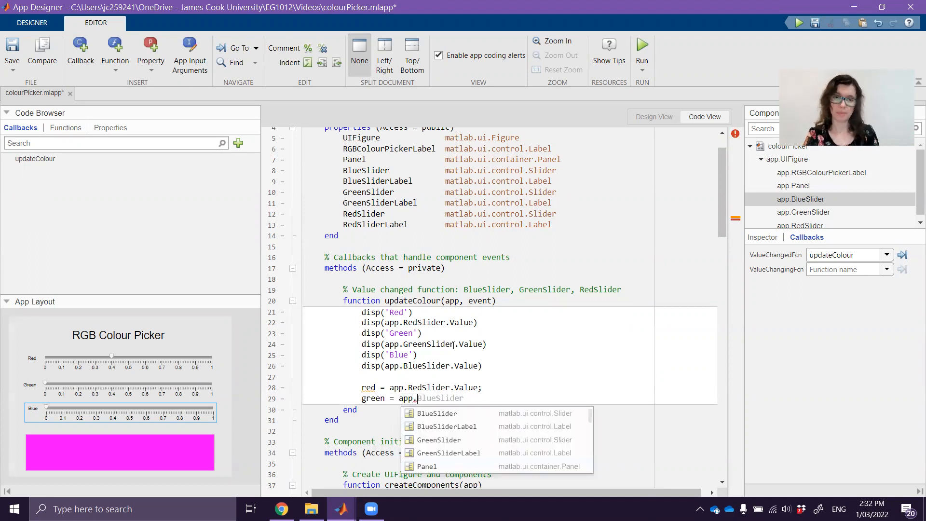
{"action": "type", "text": "GreenSlider.Value;"}
{"action": "type", "text": "b"}
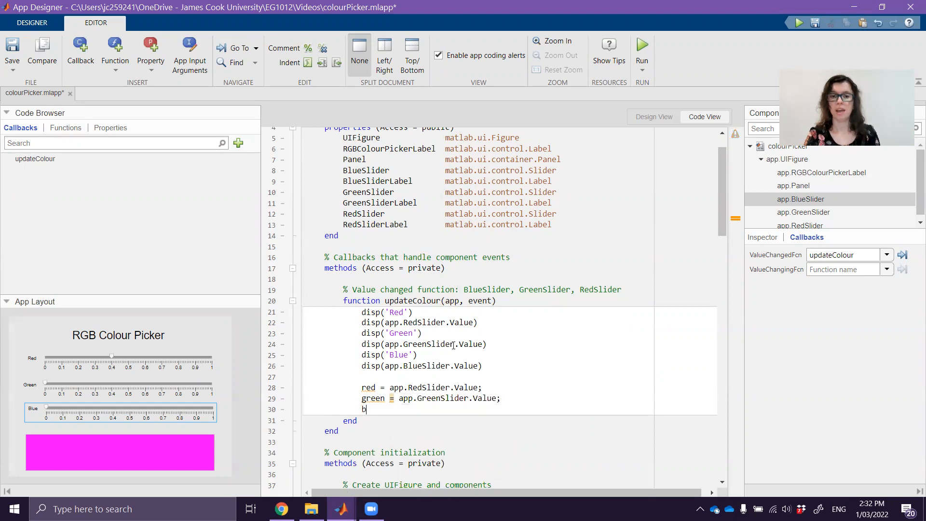
{"action": "type", "text": "lue = app."}
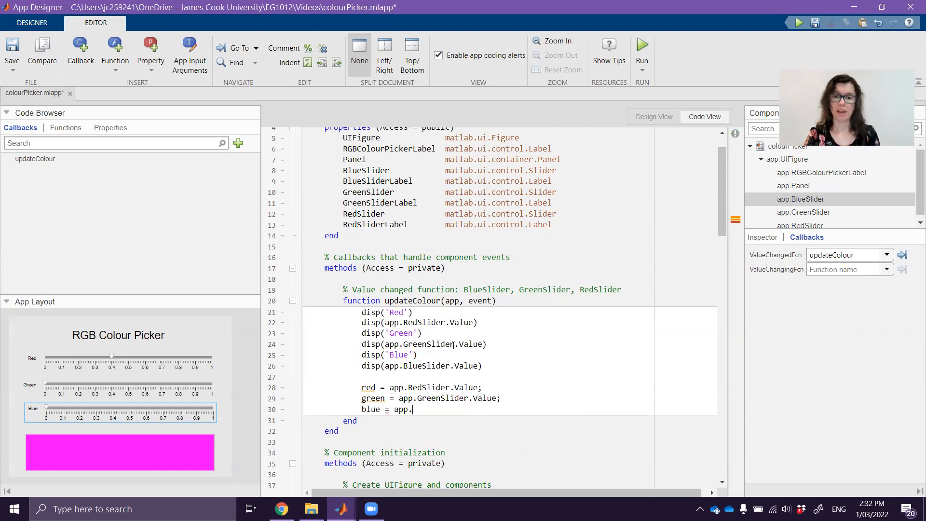
{"action": "type", "text": "BlueSlider.Value;"}
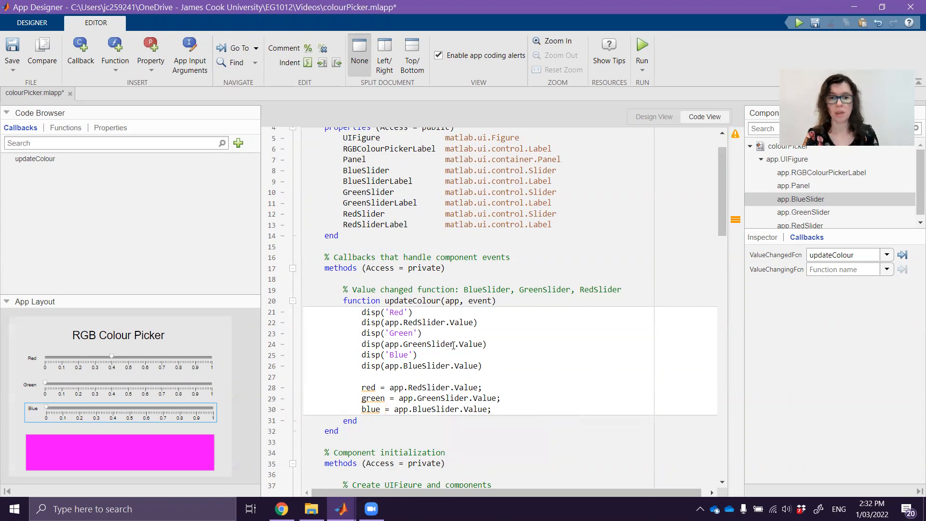
Back in the layout, select app.Panel and set its BackgroundColor to magenta (1,0,1).
{"action": "scroll", "scroll_direction": "down", "scroll_amount": 3}
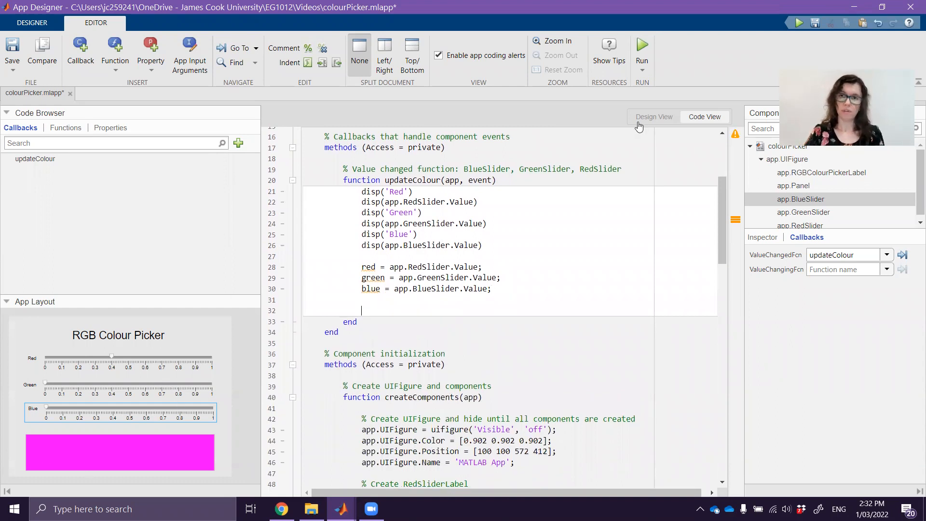
{"action": "left_click", "coordinate": [654, 117]}
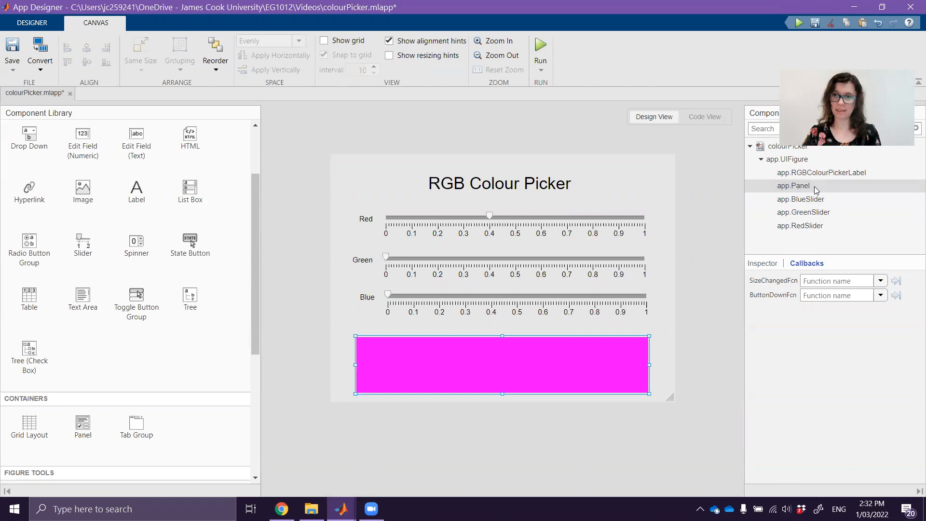
{"action": "left_click", "coordinate": [793, 185]}
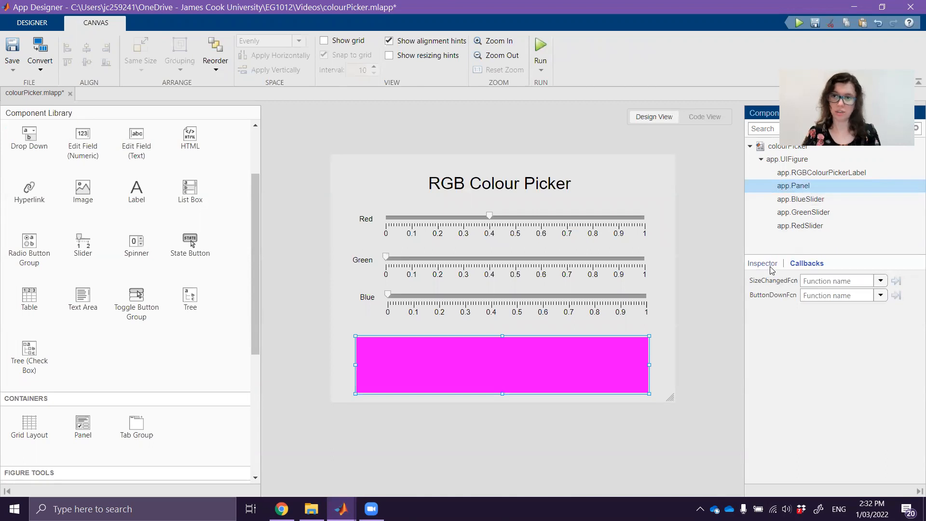
{"action": "left_click", "coordinate": [762, 263]}
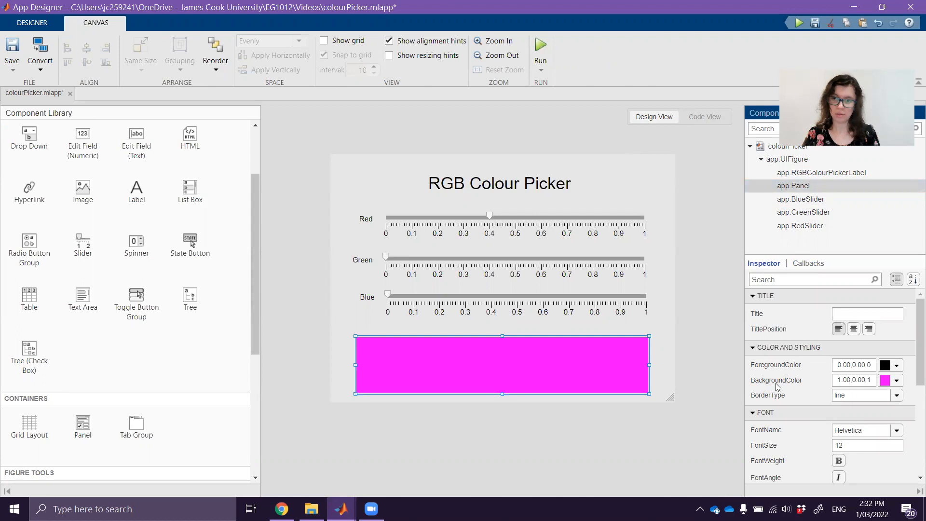
{"action": "mouse_move", "coordinate": [769, 384]}
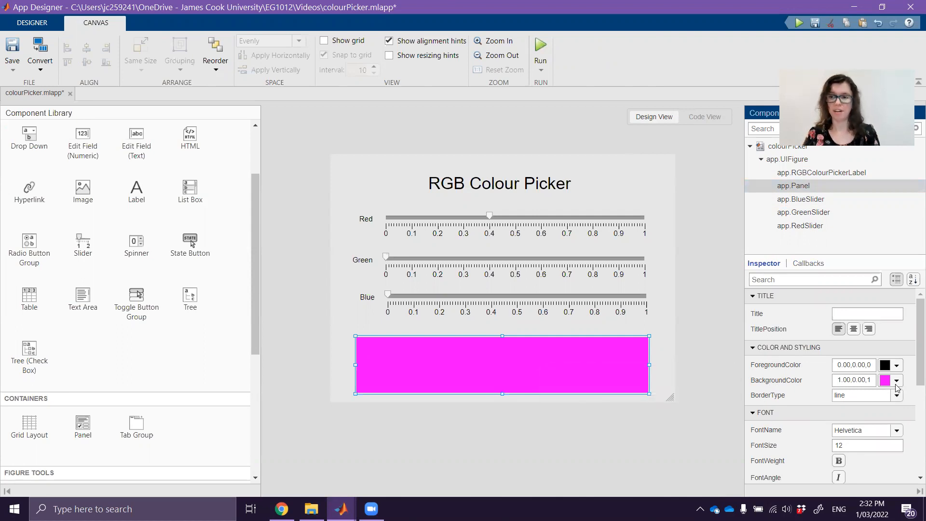
{"action": "mouse_move", "coordinate": [787, 380]}
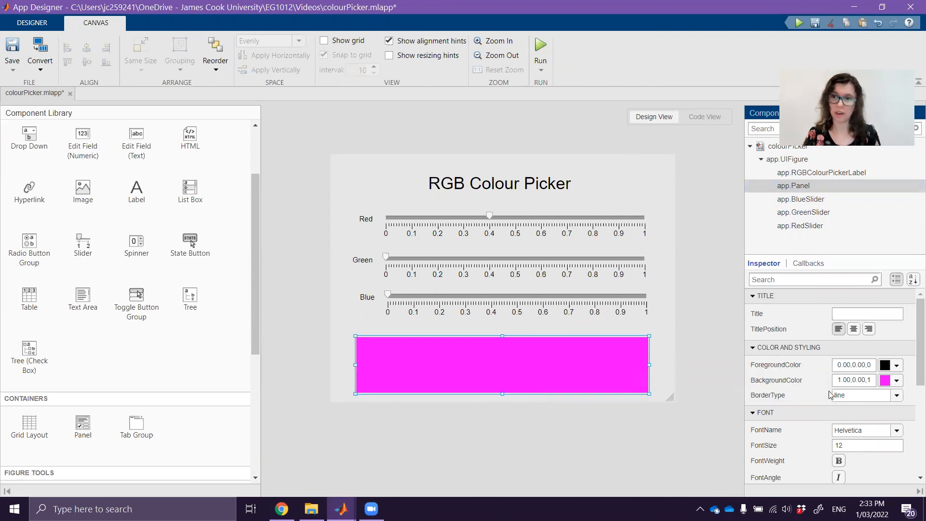
{"action": "mouse_move", "coordinate": [854, 380]}
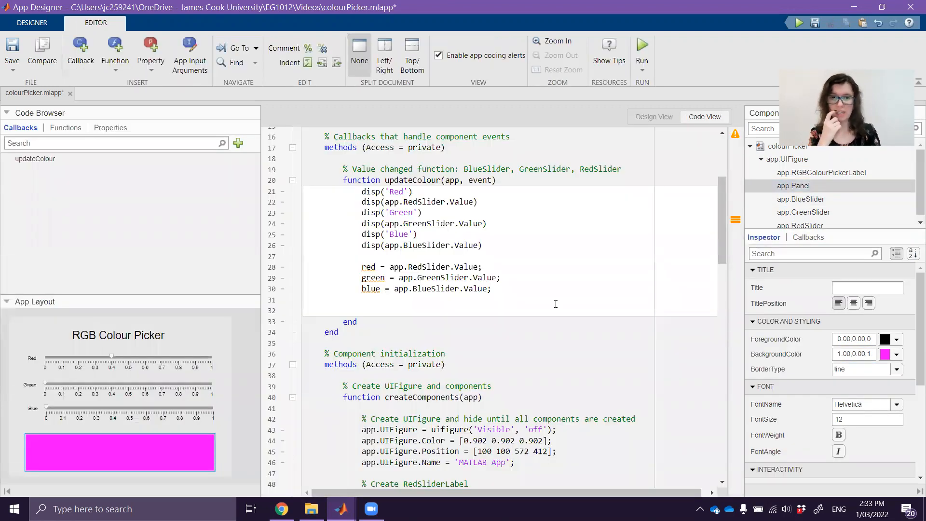
End updateColour with app.Panel.BackgroundColor = [red, green, blue];.
{"action": "type", "text": "app.Panel.Bac"}
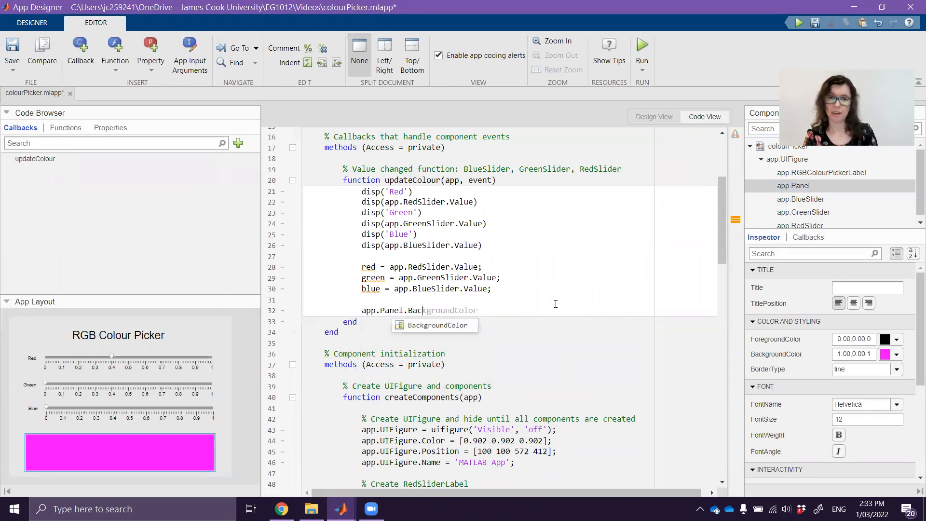
{"action": "key", "text": "Tab"}
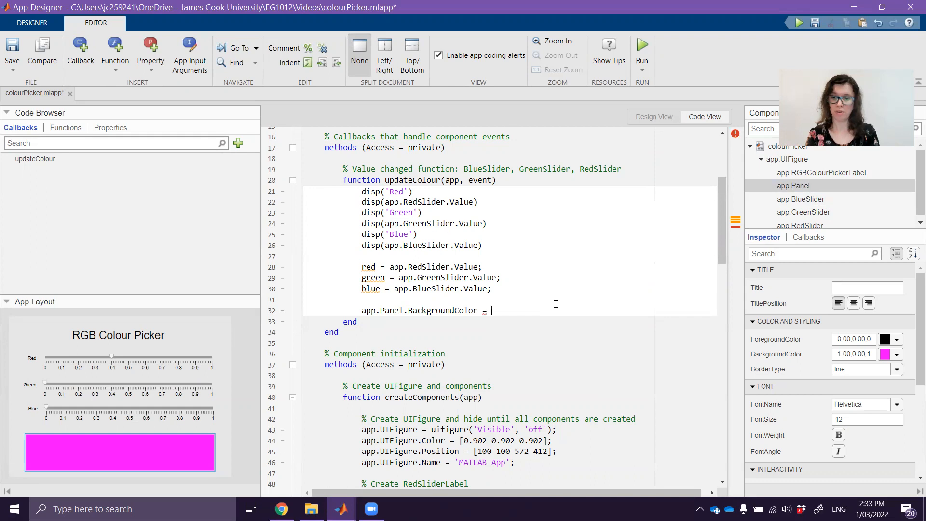
{"action": "type", "text": "[]"}
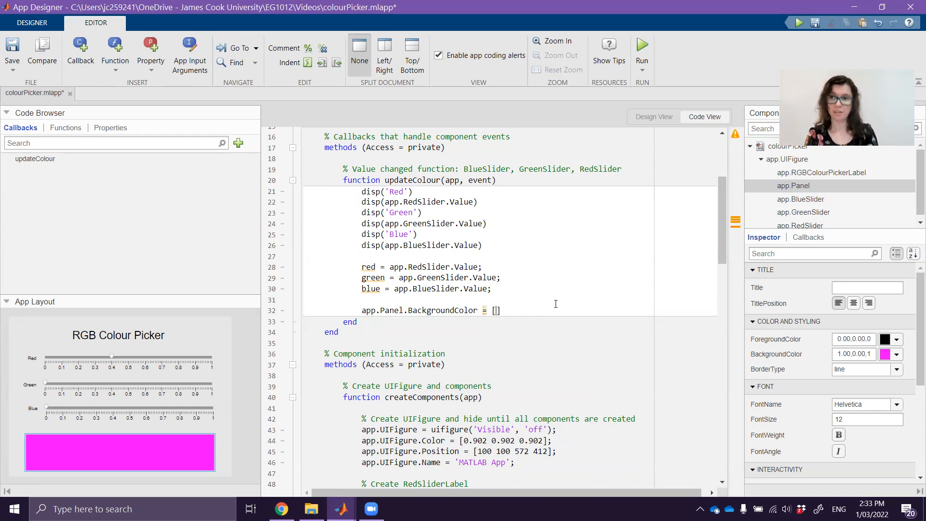
{"action": "type", "text": "red,"}
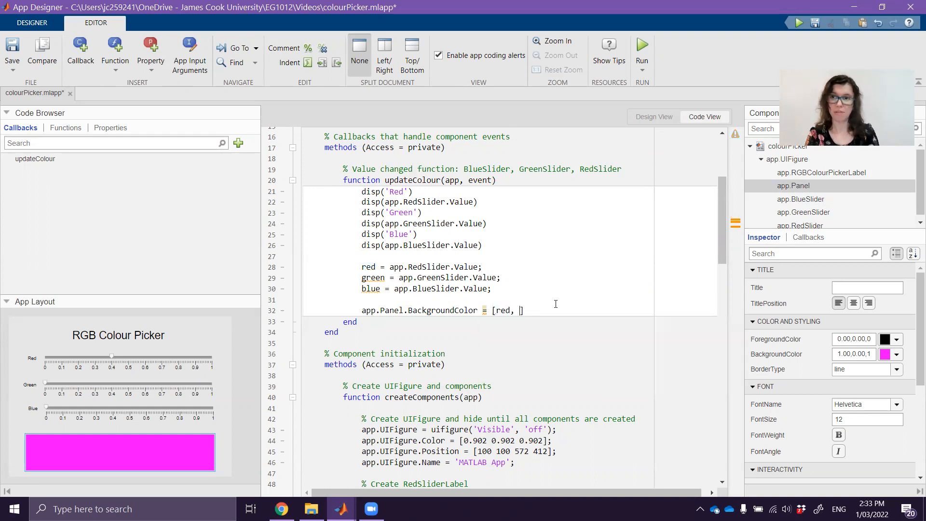
{"action": "type", "text": "green, blue"}
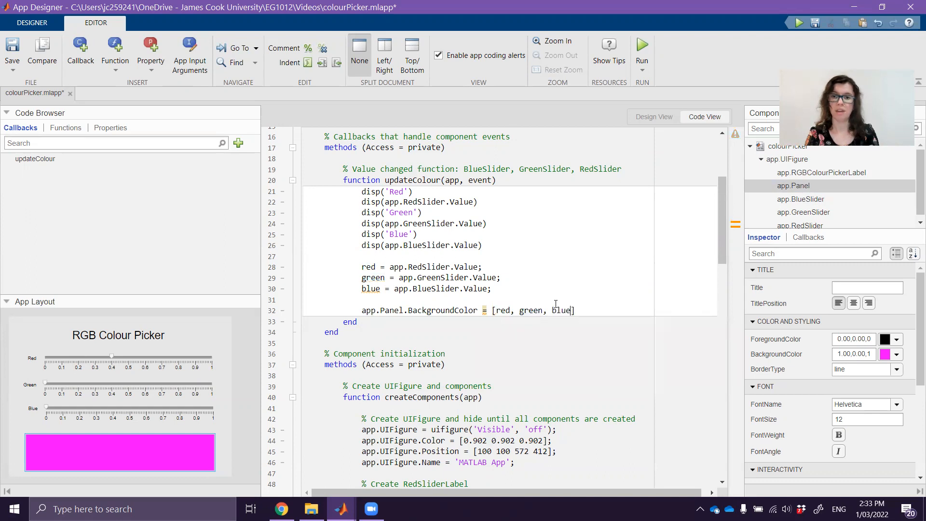
{"action": "type", "text": ";"}
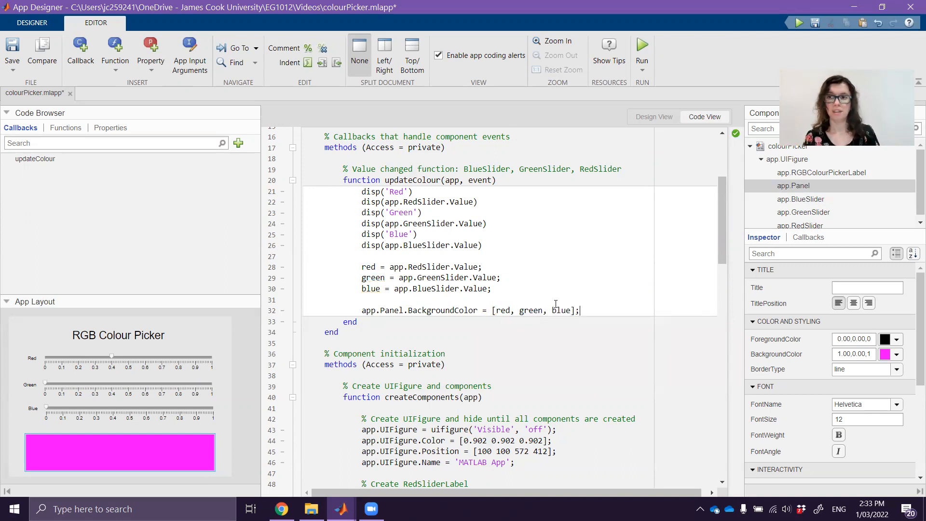
{"action": "double_click", "coordinate": [500, 310]}
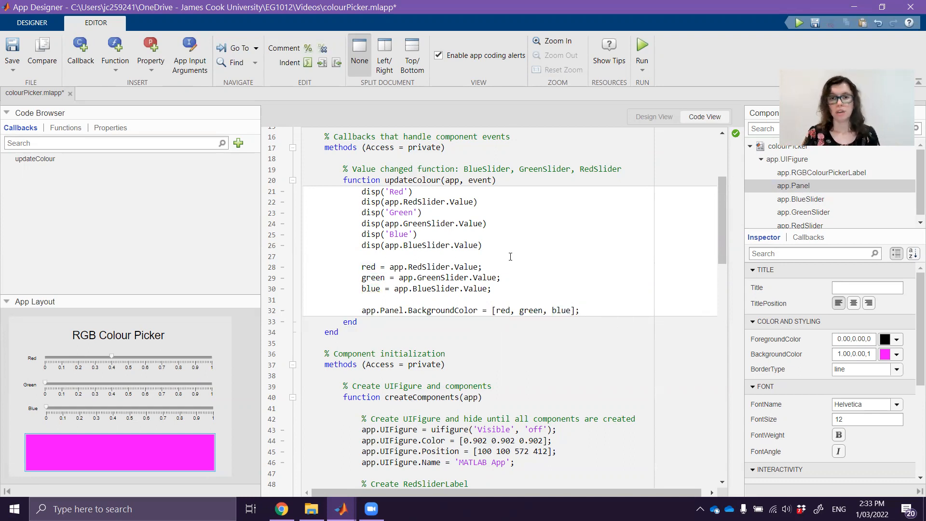
Delete the disp debugging lines from updateColour and fix the indentation.
{"action": "left_click_drag", "start_coordinate": [362, 202], "coordinate": [481, 245]}
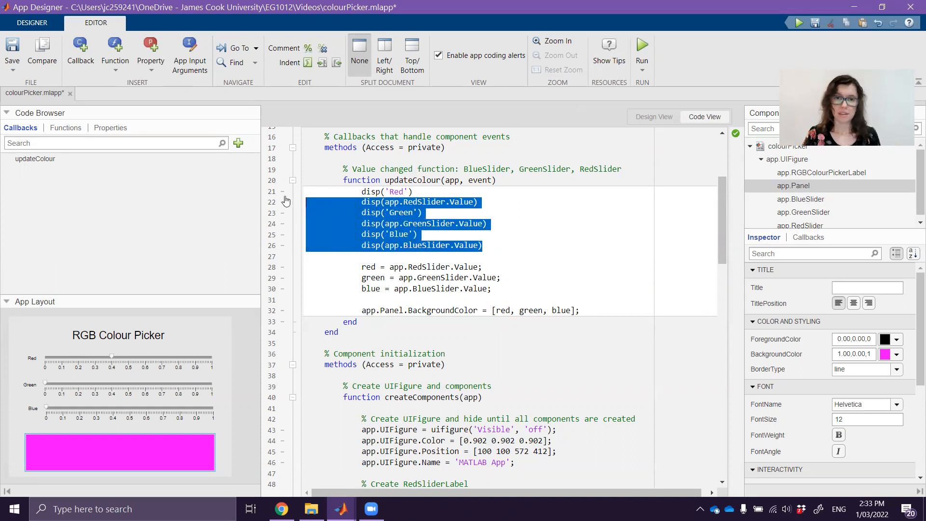
{"action": "key", "text": "Delete"}
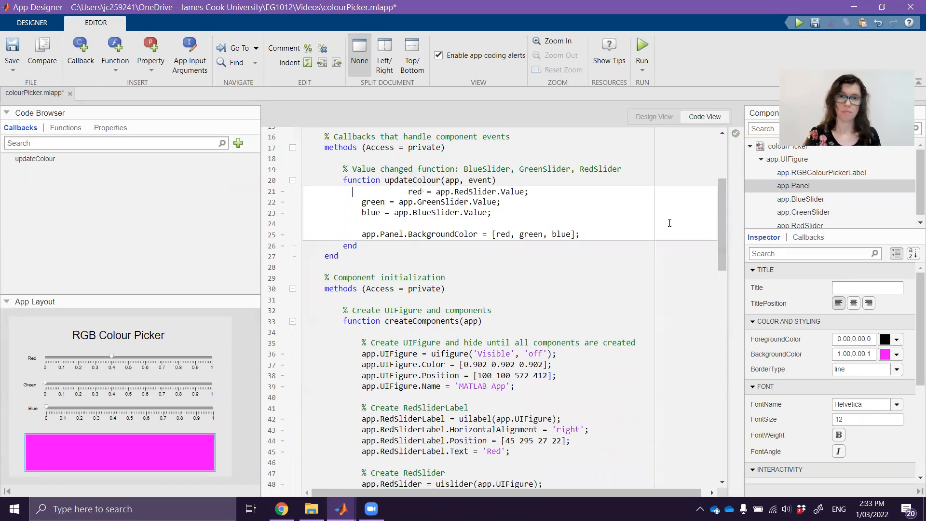
{"action": "key", "text": "Backspace"}
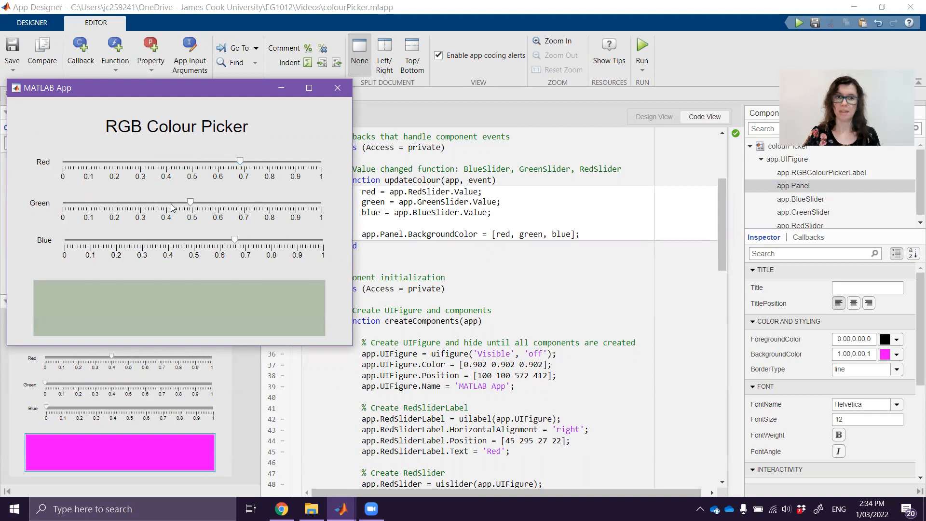
Move the Green, Red and Blue sliders to turn the panel yellow-green, then green, and return to the code.
{"action": "left_click_drag", "start_coordinate": [190, 202], "coordinate": [291, 202]}
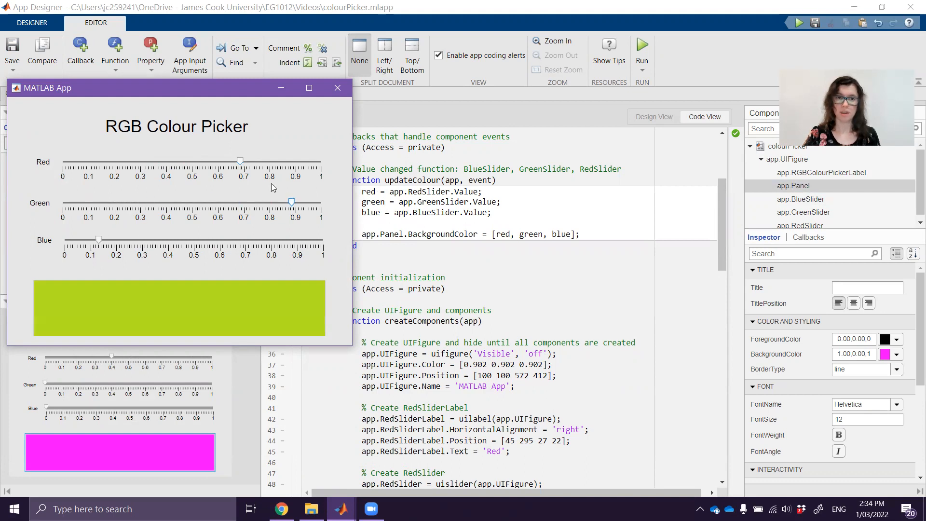
{"action": "left_click_drag", "start_coordinate": [239, 160], "coordinate": [121, 160]}
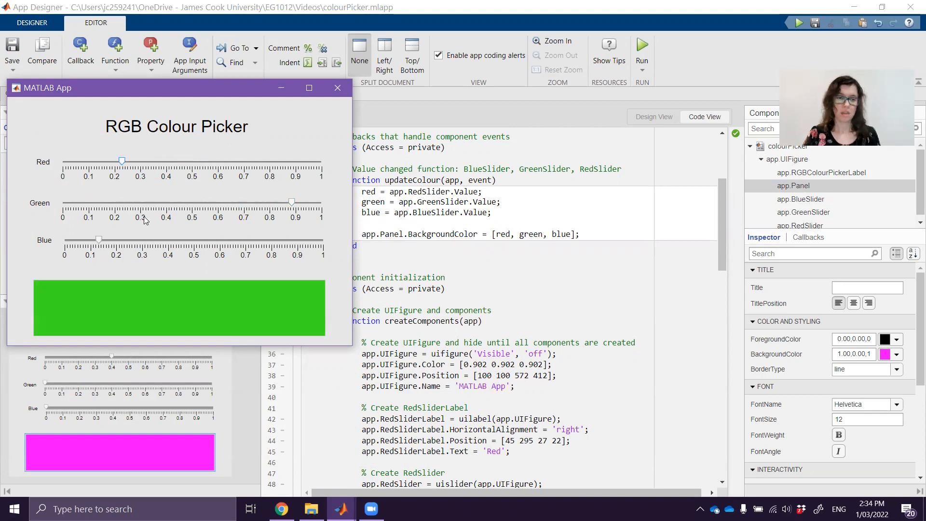
{"action": "left_click_drag", "start_coordinate": [98, 239], "coordinate": [166, 238]}
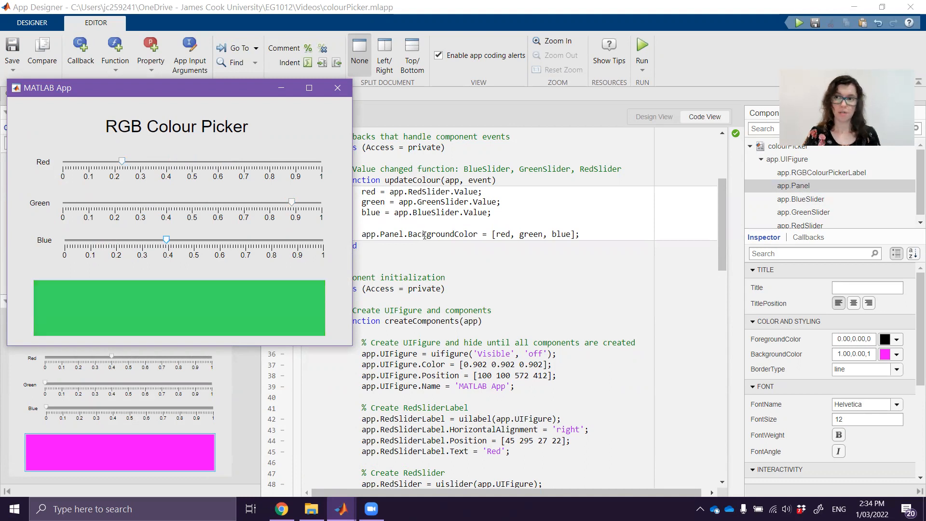
{"action": "left_click", "coordinate": [337, 87]}
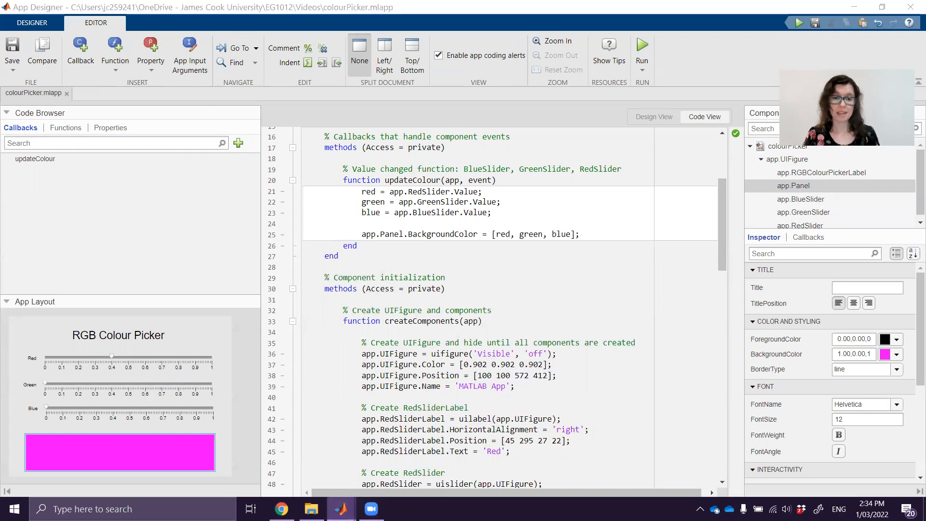
Recolour the running app's panel purple, brown, violet, teal and olive with the sliders.
{"action": "left_click", "coordinate": [642, 46]}
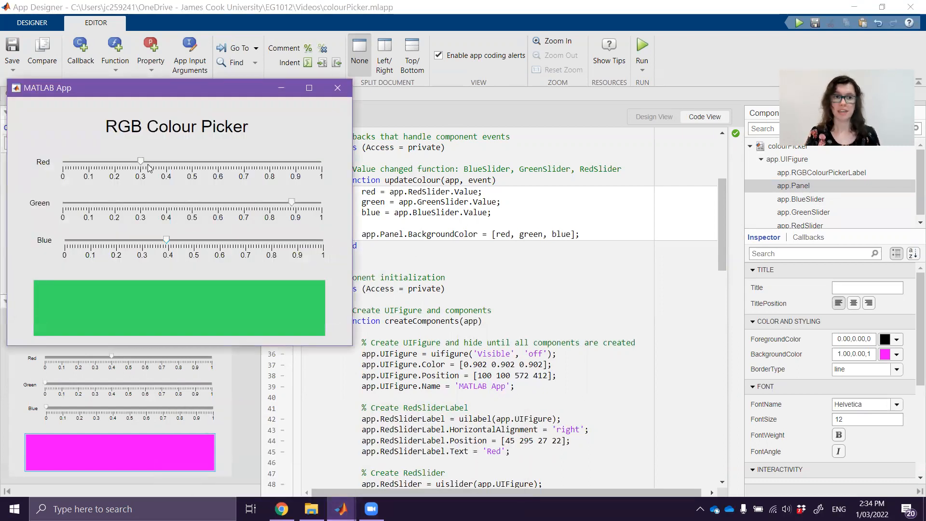
{"action": "left_click_drag", "start_coordinate": [140, 160], "coordinate": [168, 161]}
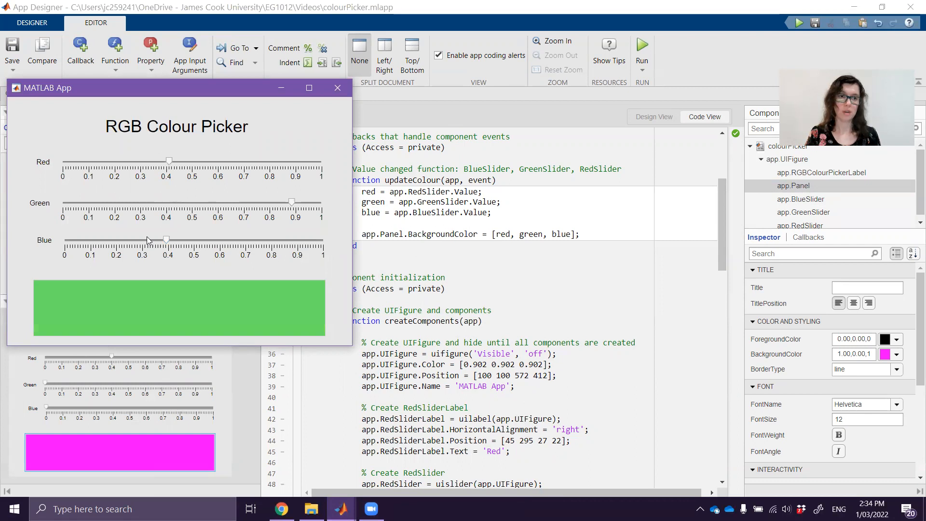
{"action": "left_click_drag", "start_coordinate": [290, 201], "coordinate": [105, 202]}
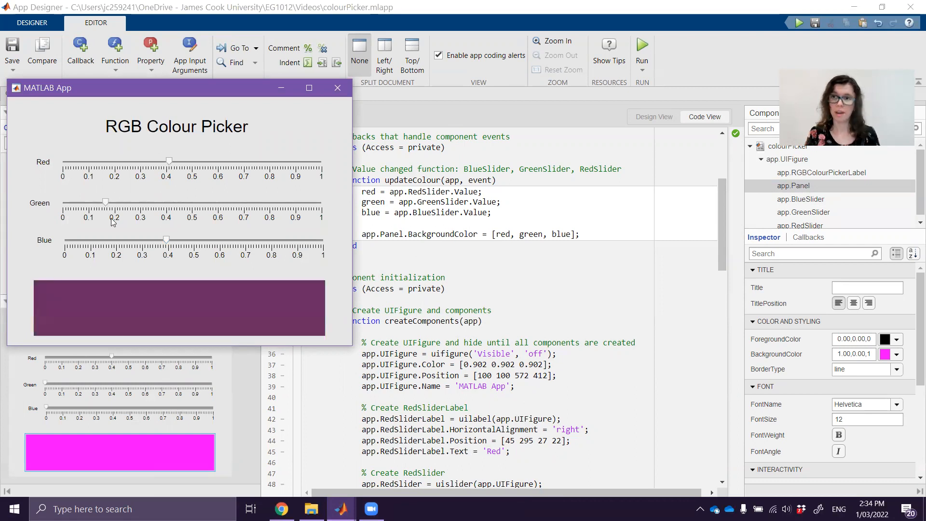
{"action": "left_click_drag", "start_coordinate": [166, 239], "coordinate": [106, 239]}
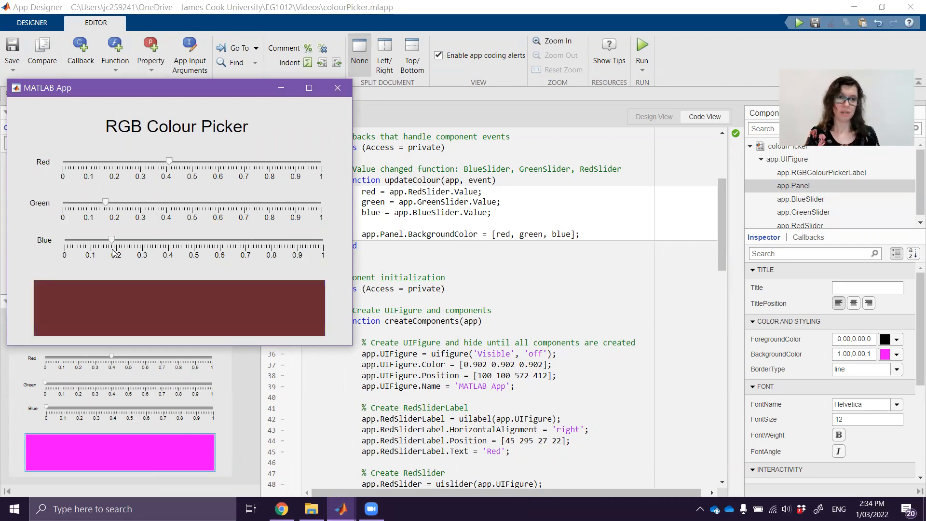
{"action": "left_click_drag", "start_coordinate": [111, 239], "coordinate": [223, 239]}
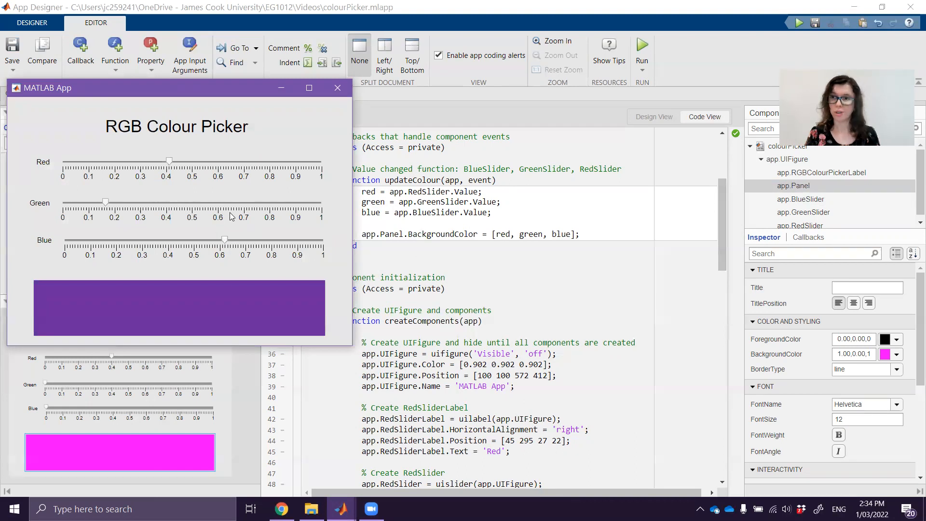
{"action": "left_click_drag", "start_coordinate": [105, 202], "coordinate": [247, 201]}
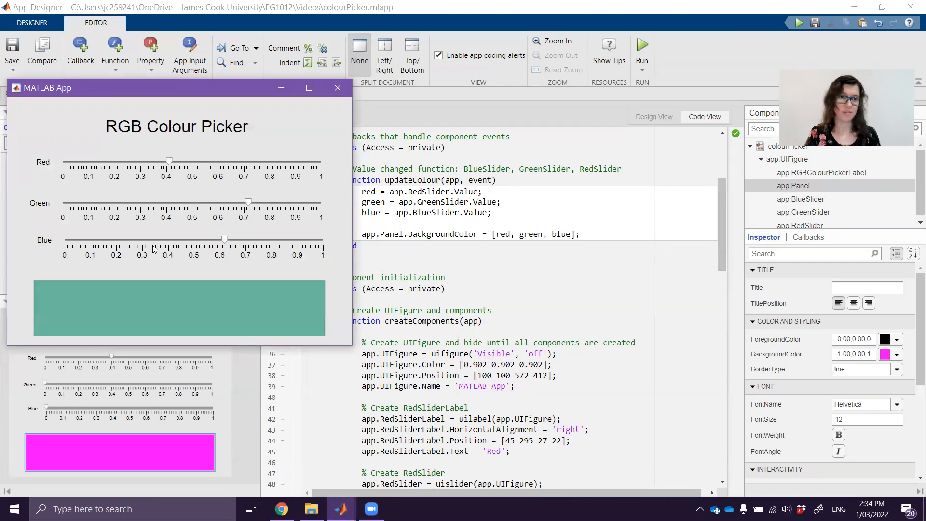
{"action": "left_click_drag", "start_coordinate": [223, 239], "coordinate": [126, 239]}
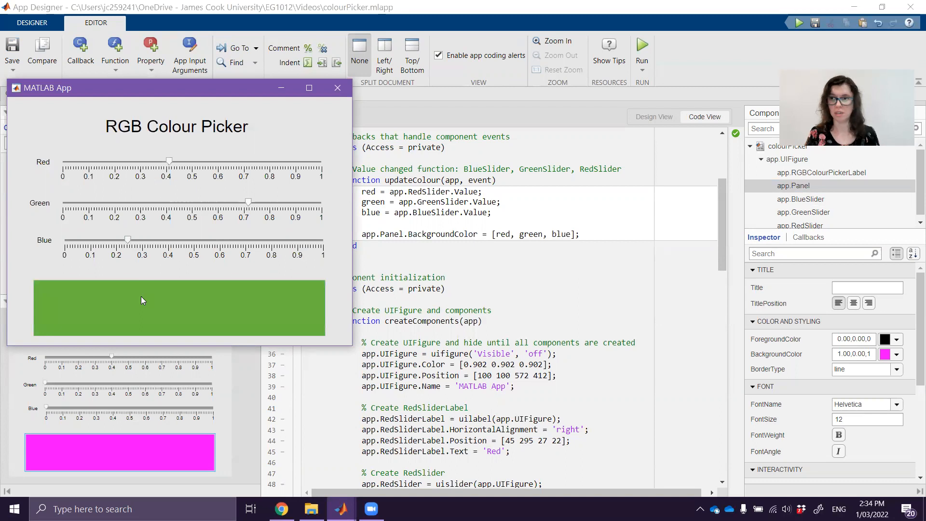